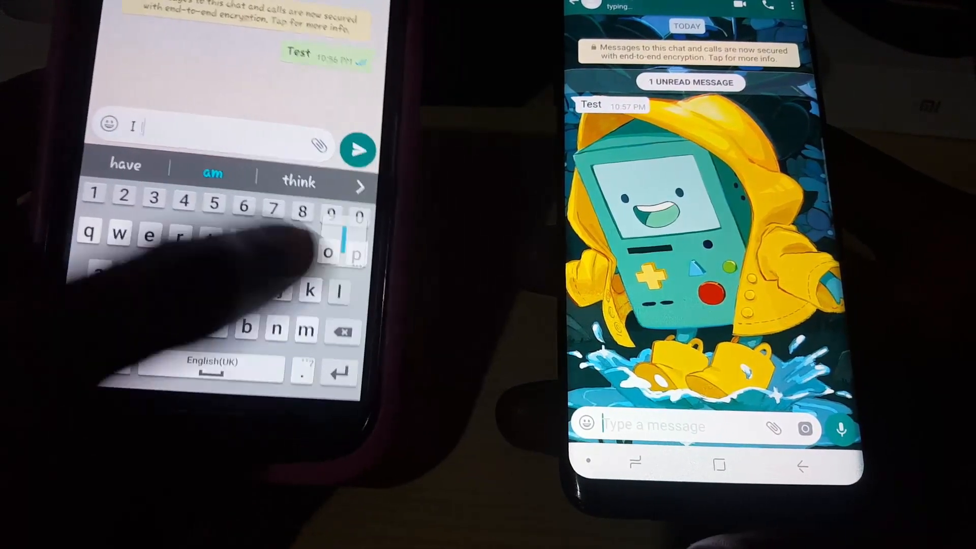
Step: Send the message "I love u" in the WhatsApp chat
type("love")
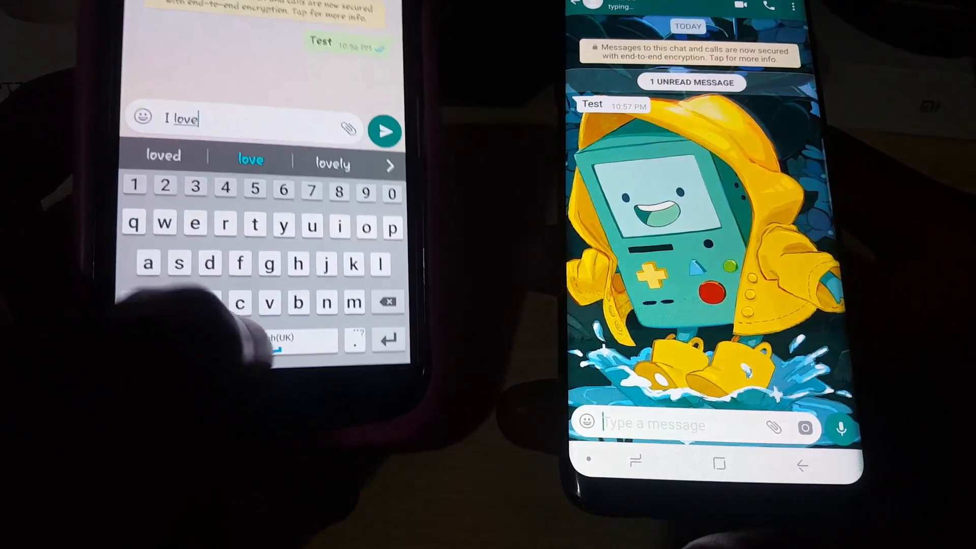
type("u")
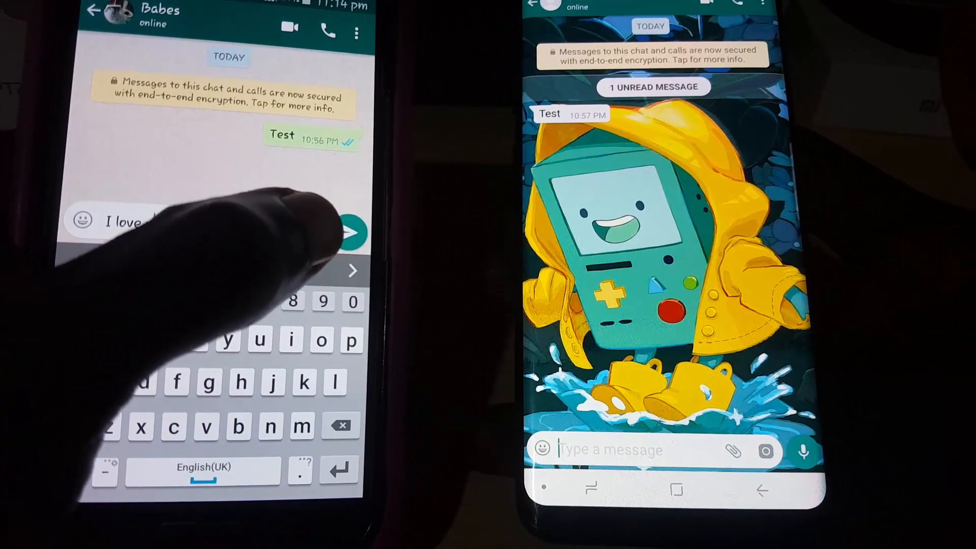
left_click(353, 232)
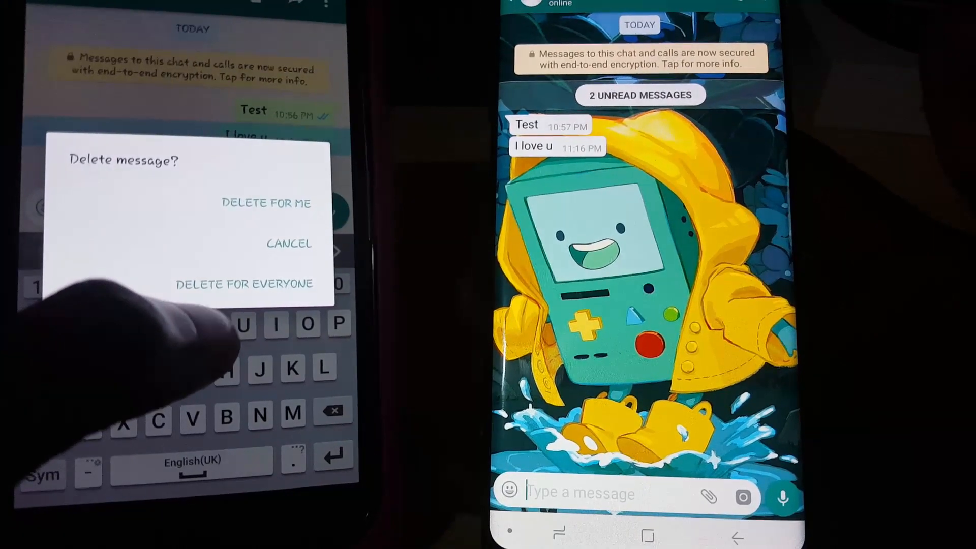
Step: Delete the "I love u" message for everyone and acknowledge the notice
left_click(244, 284)
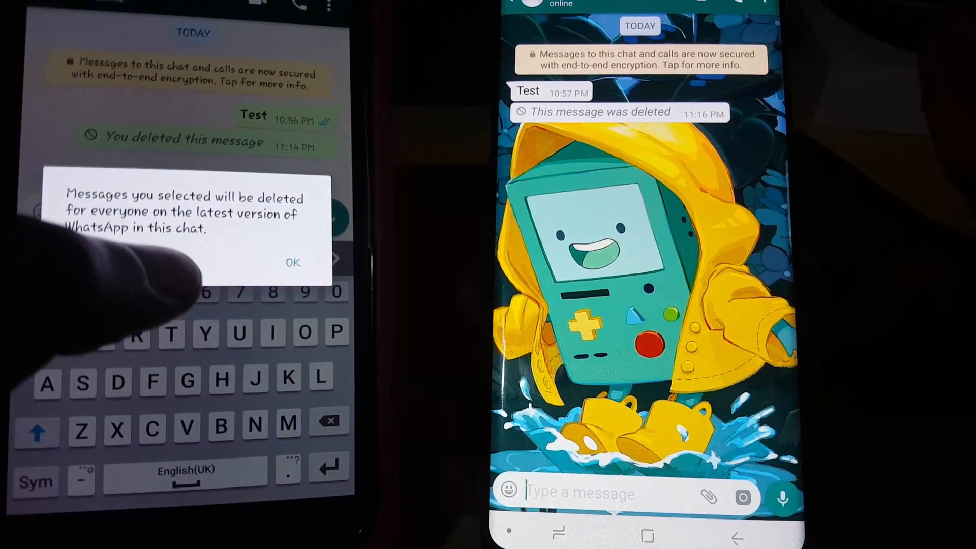
left_click(293, 262)
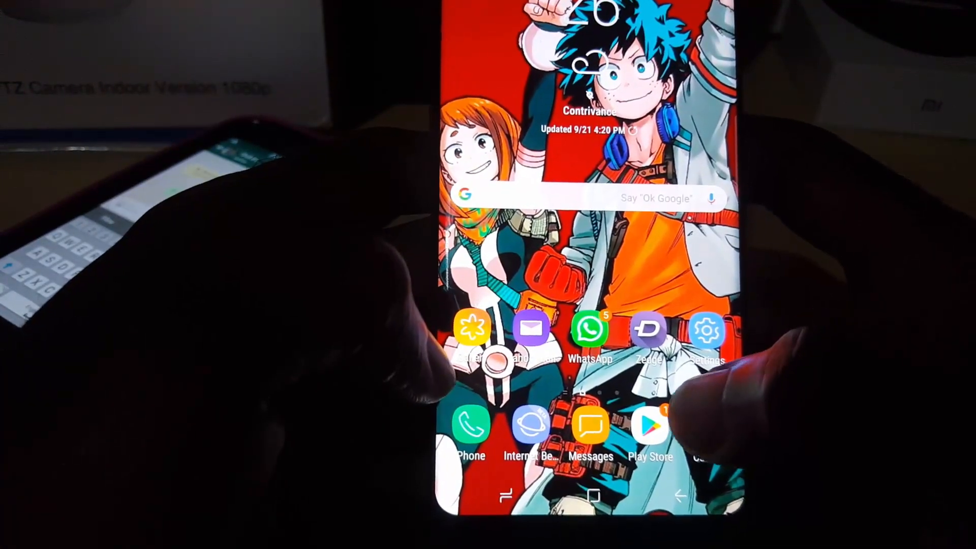
Step: Launch the Play Store and navigate to the Notisave app page
left_click(650, 426)
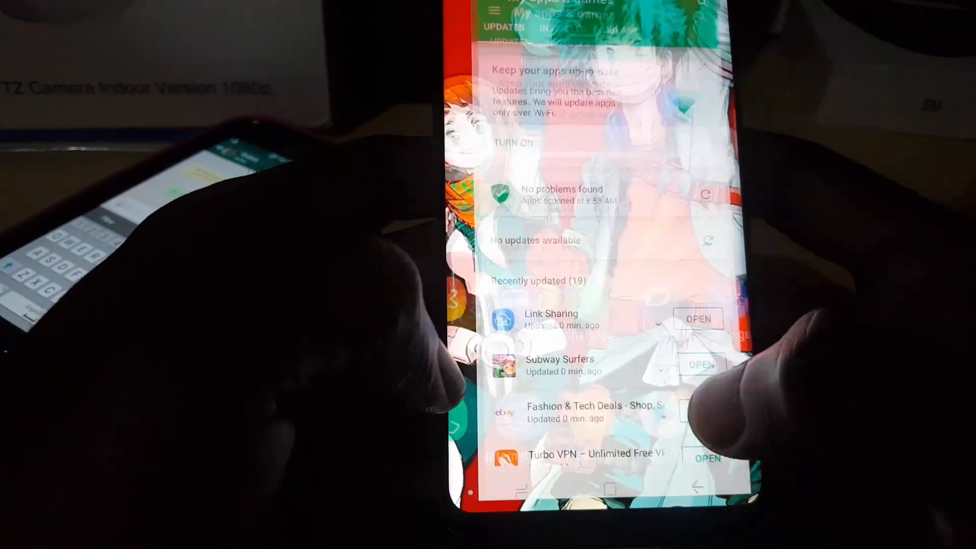
left_click(493, 10)
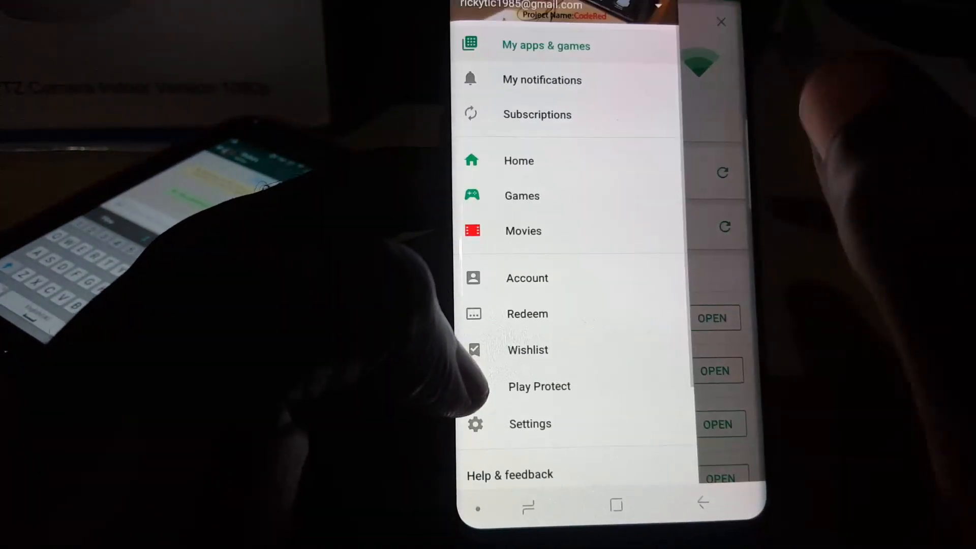
left_click(546, 44)
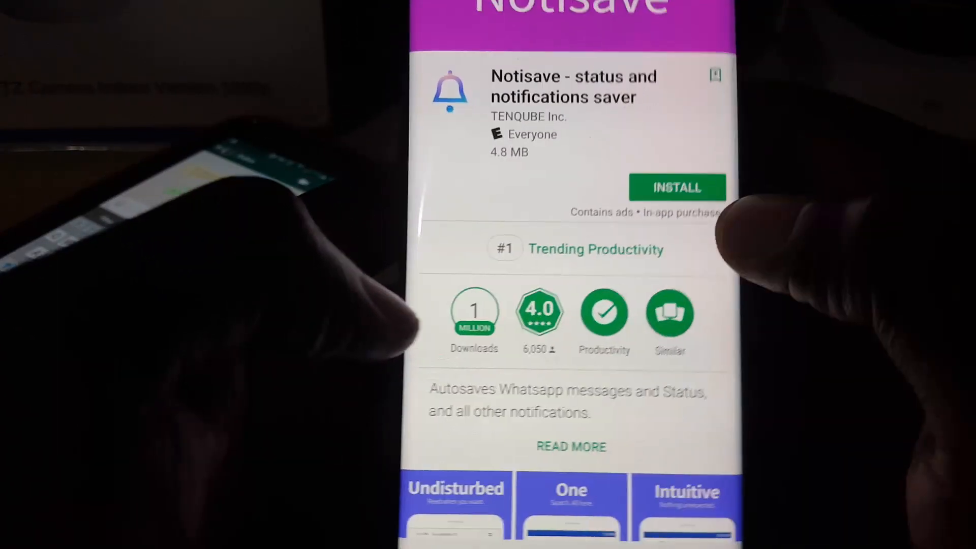
Step: Install Notisave from the Play Store and launch it
left_click(678, 187)
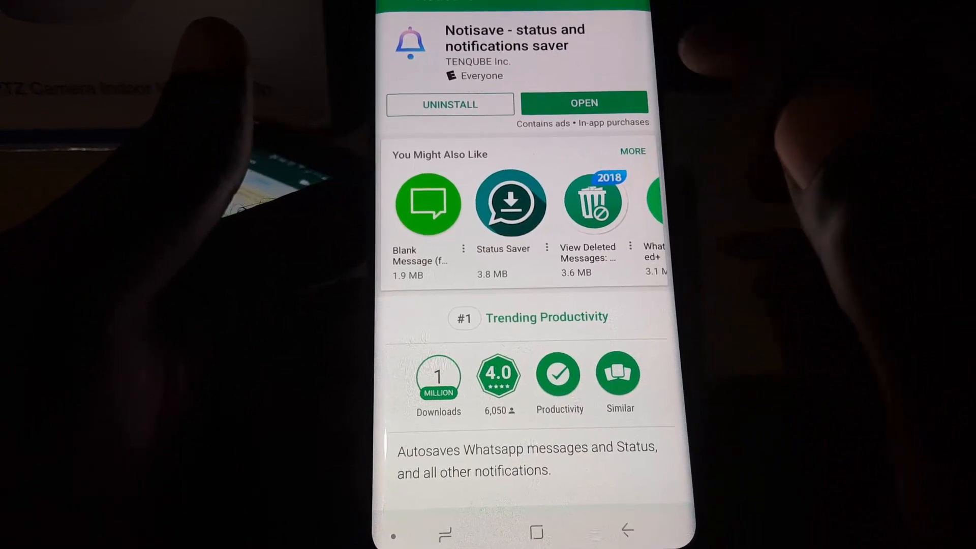
left_click(584, 103)
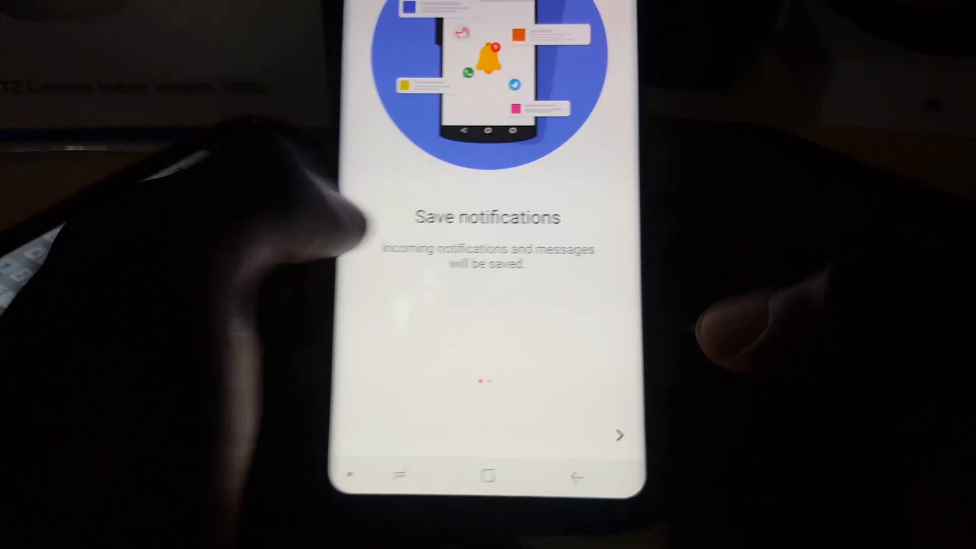
Step: Grant Notisave notification access and photos/media/files permission during onboarding
left_click(619, 435)
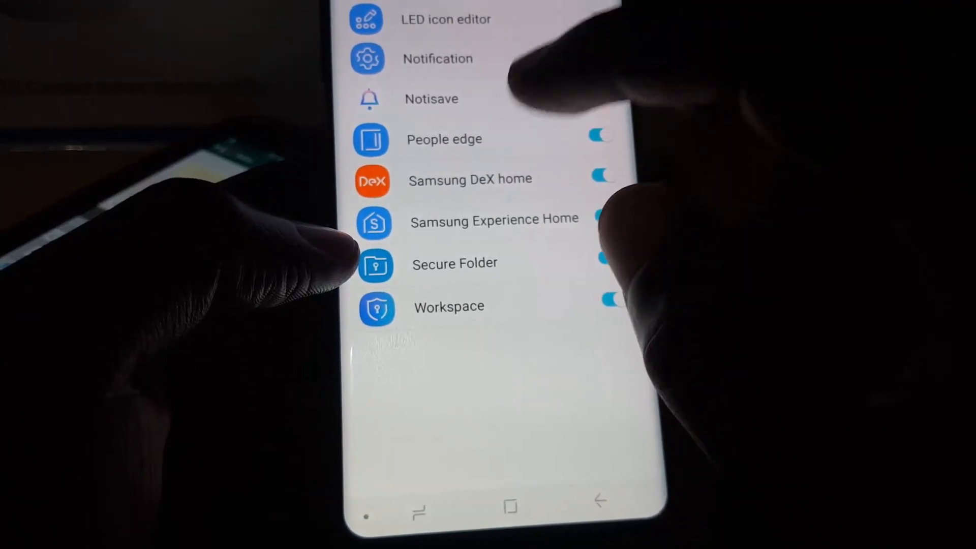
left_click(431, 98)
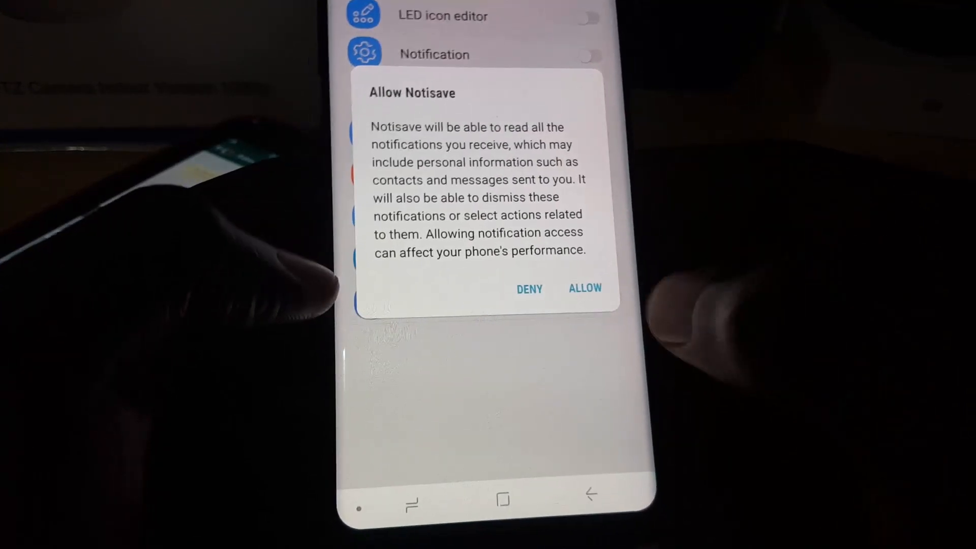
left_click(583, 288)
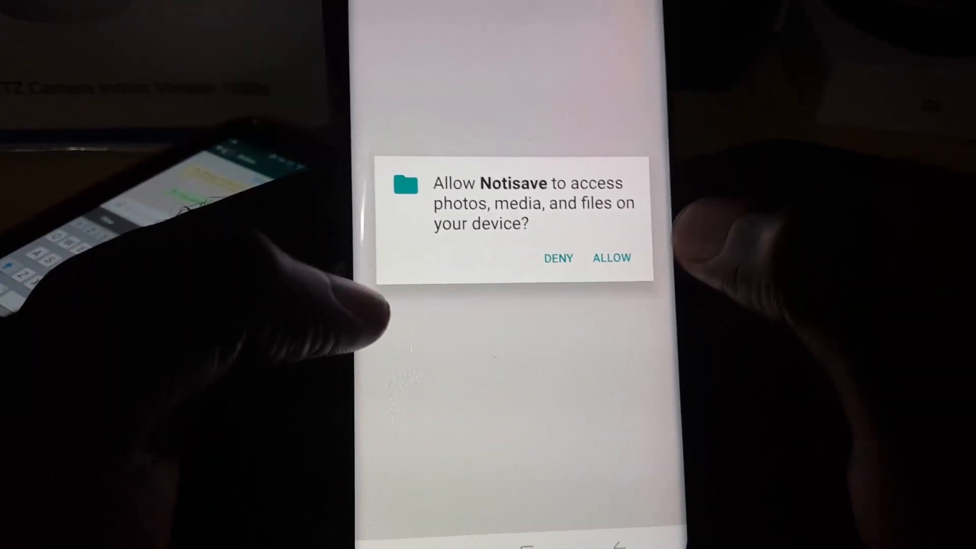
left_click(612, 257)
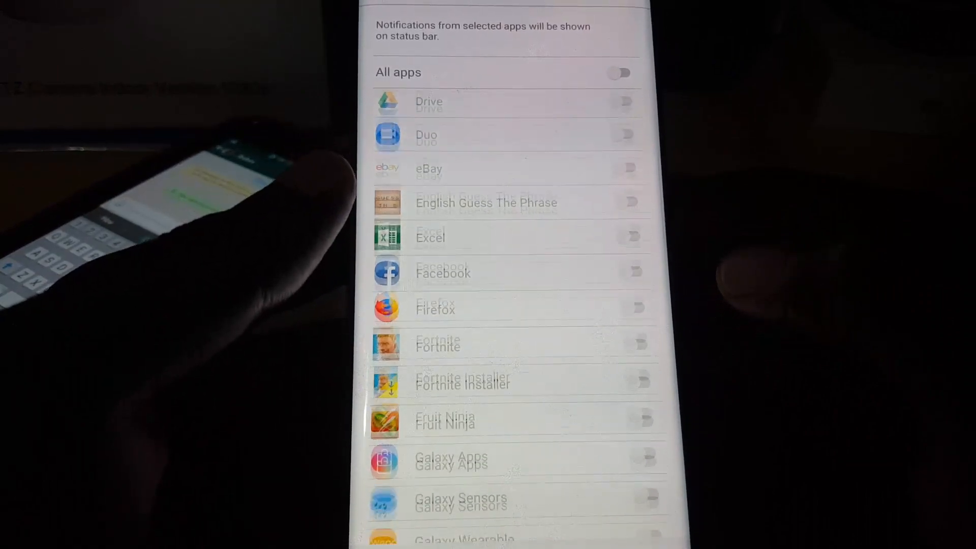
Step: Scroll the app list to review Messages, Messenger, Play Music, WhatsApp and YouTube toggled on
scroll("down", 3)
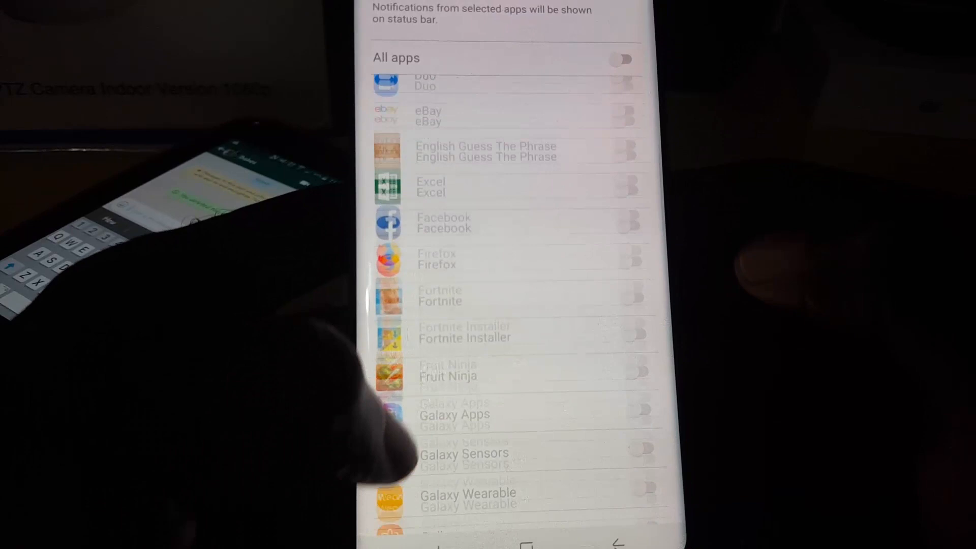
scroll("down", 3)
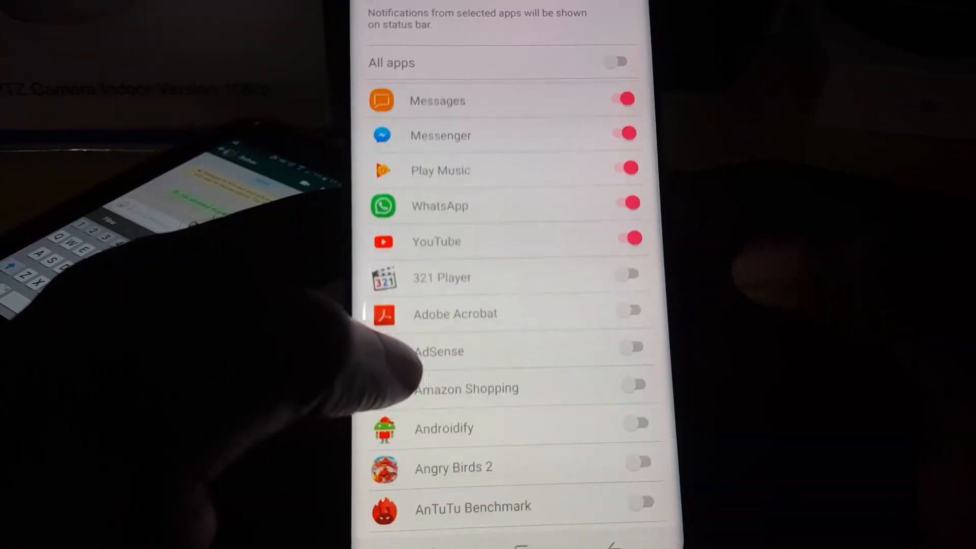
scroll("down", 3)
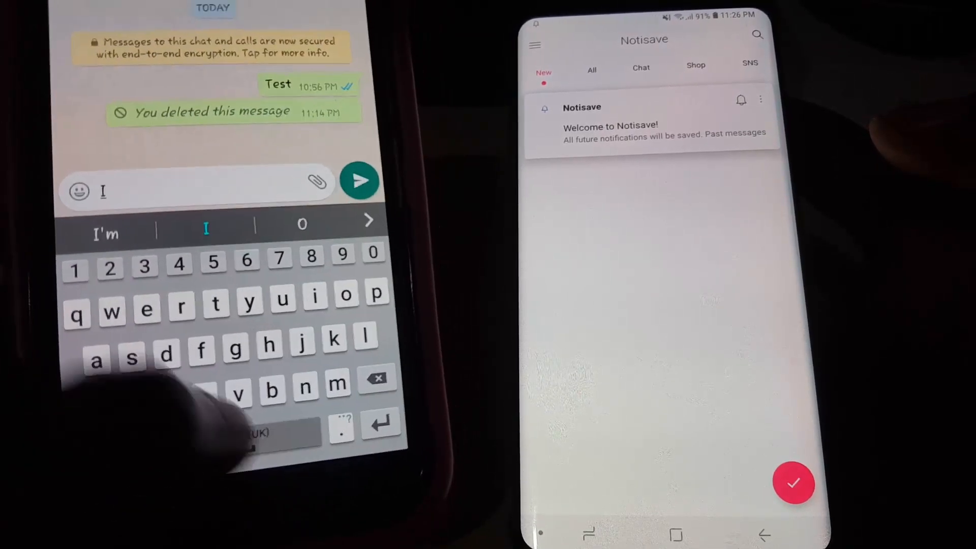
Step: Send the message "I think I like u" in the WhatsApp chat for Notisave to save
type("thi")
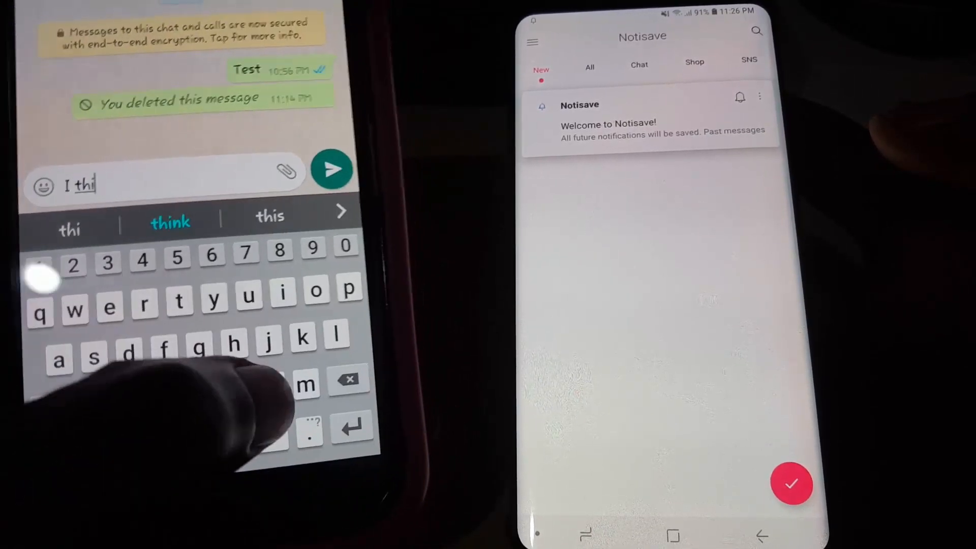
left_click(170, 216)
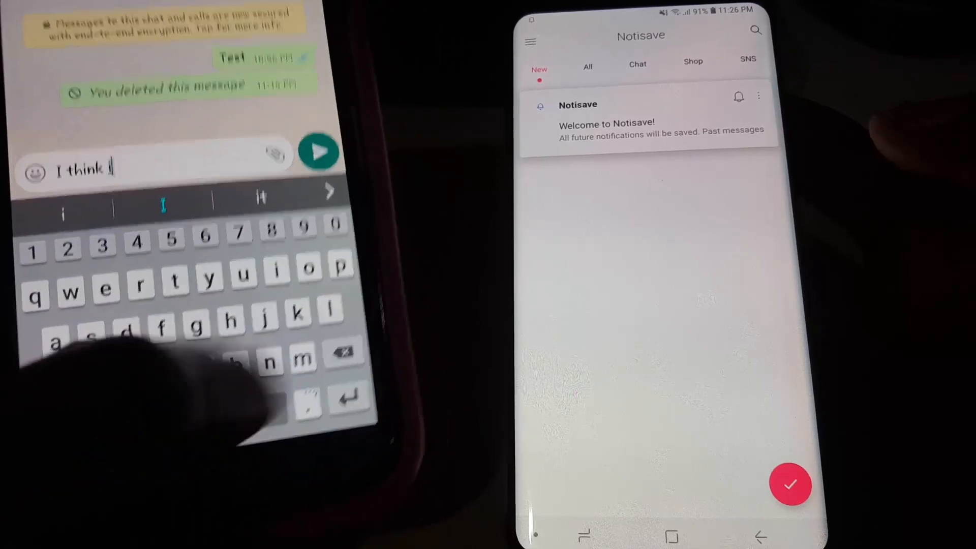
type("like")
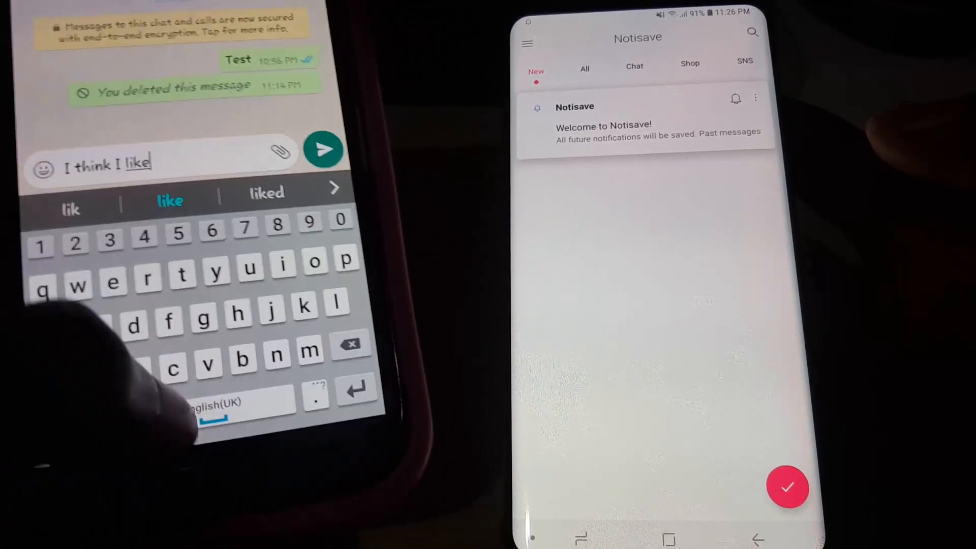
type("u")
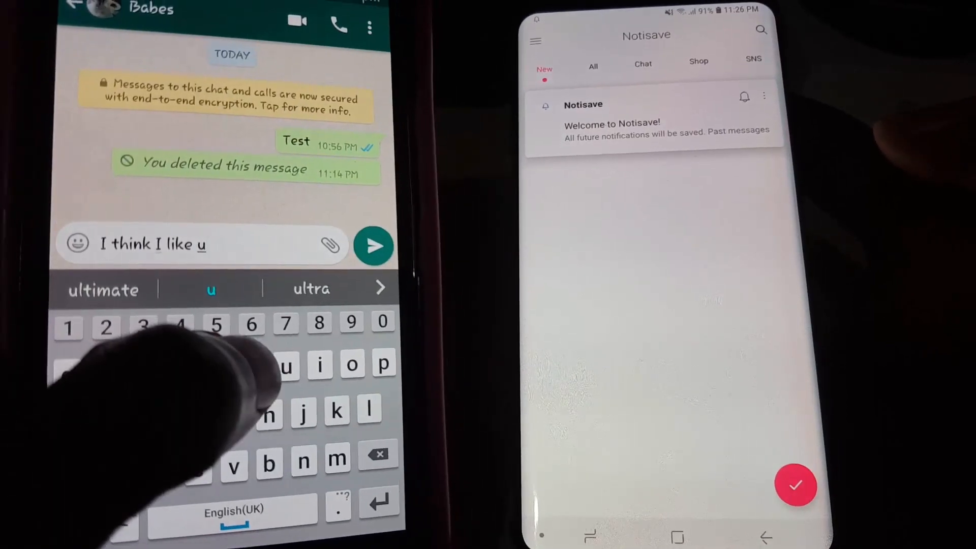
left_click(373, 246)
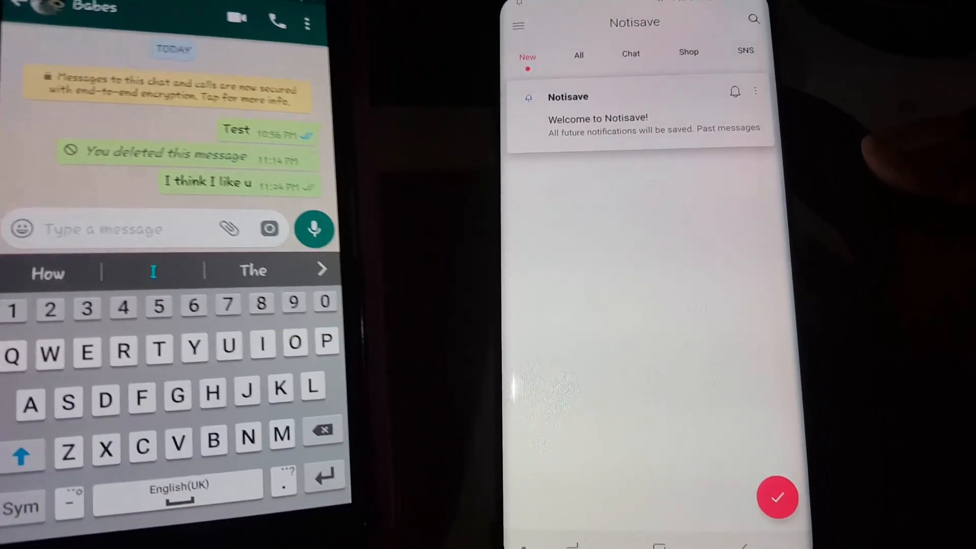